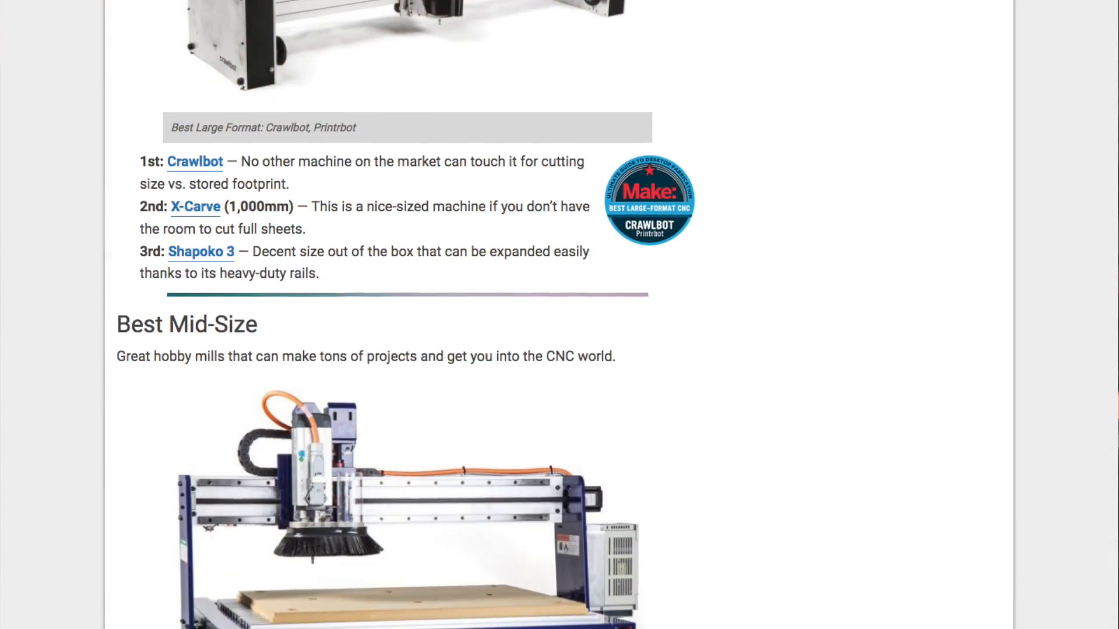
Switch to the Toolpath view to review Toolpath 3 and Cutout for the coffee quote
{"action": "scroll", "scroll_direction": "down", "scroll_amount": 3}
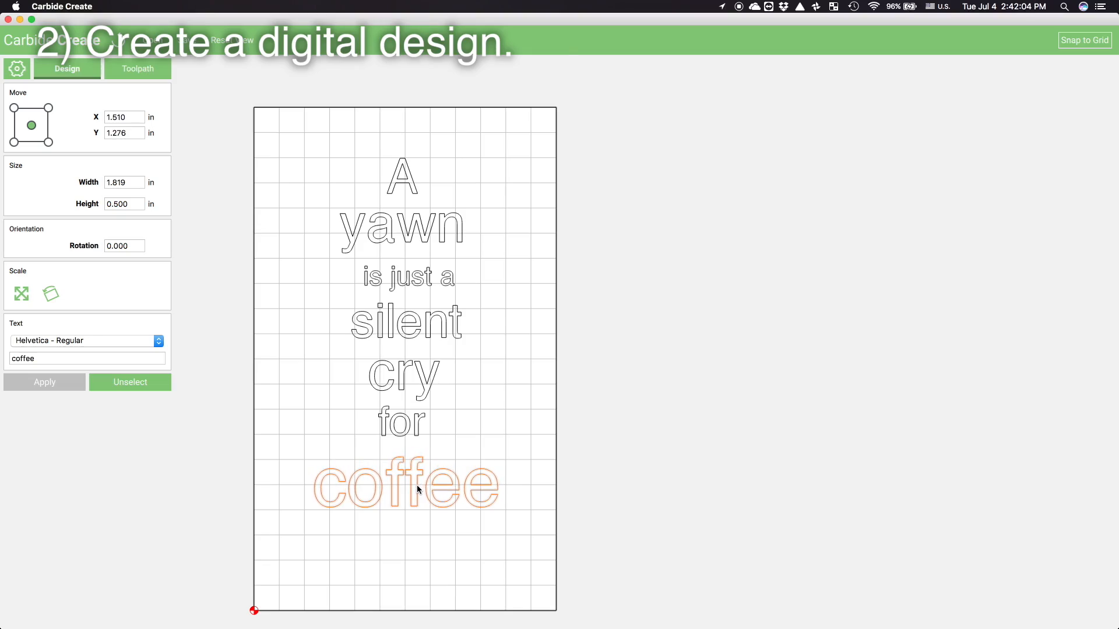
{"action": "left_click", "coordinate": [137, 69]}
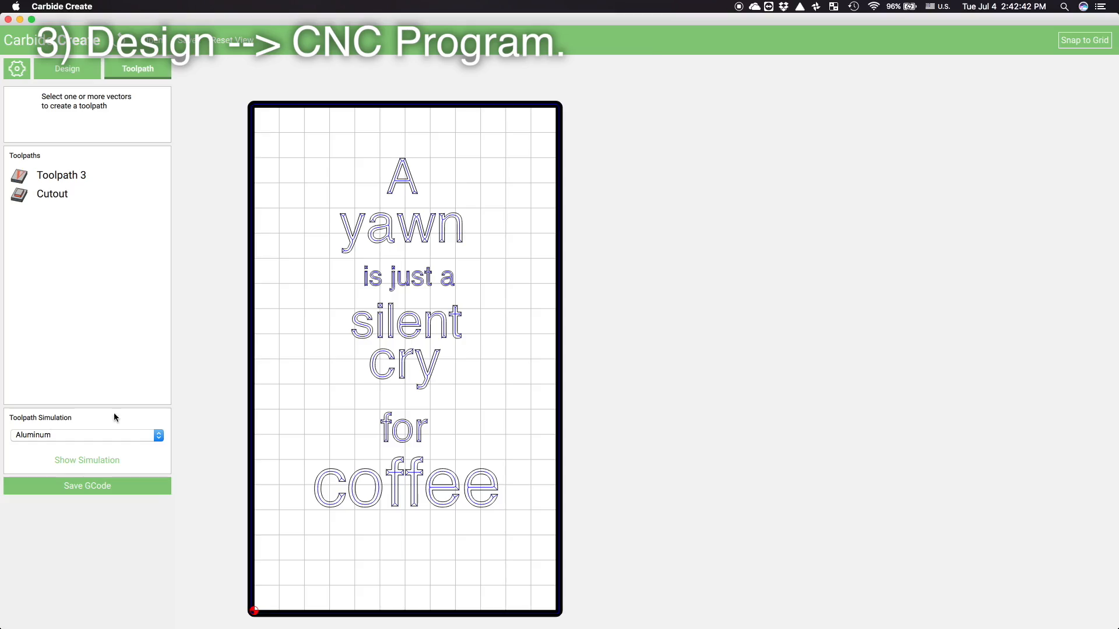